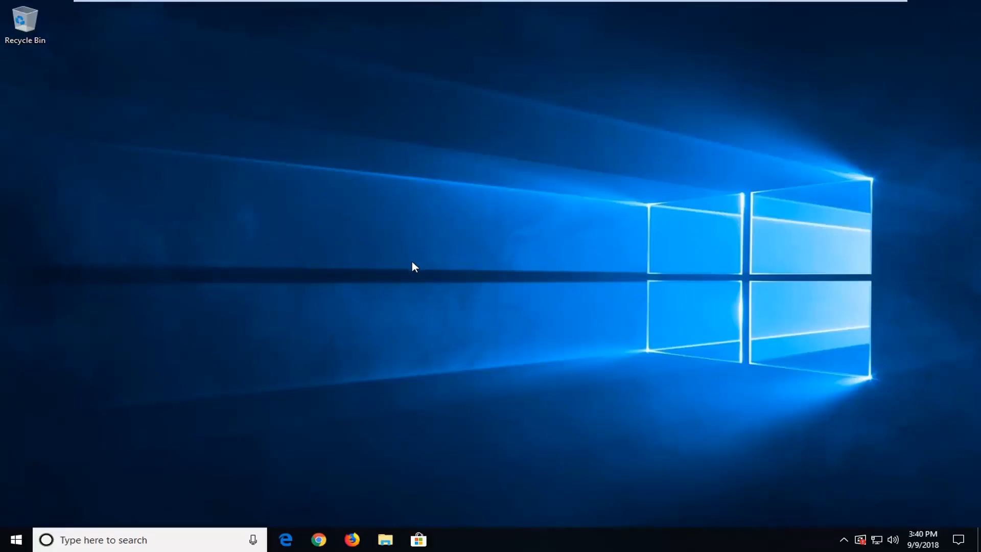
mouse_move(410, 271)
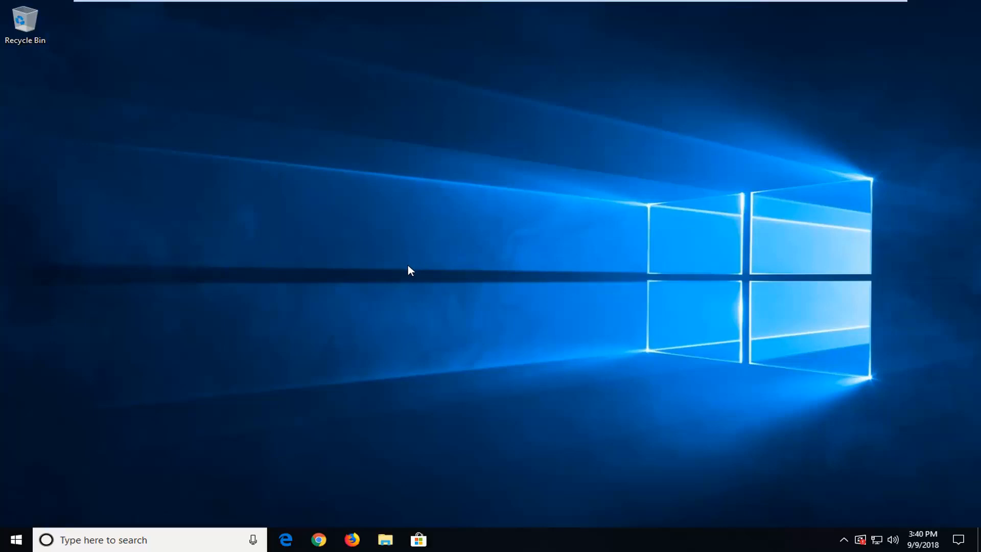
mouse_move(407, 273)
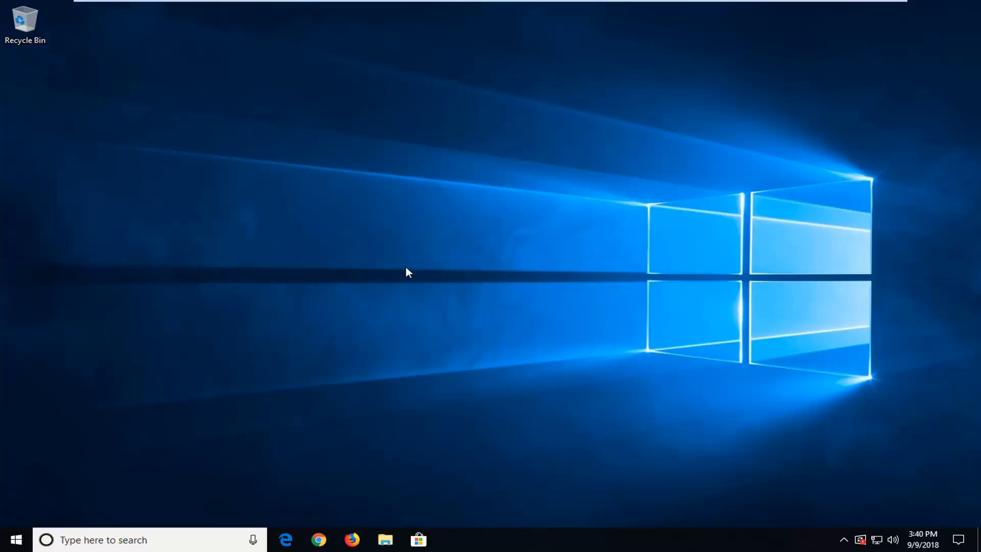
mouse_move(401, 281)
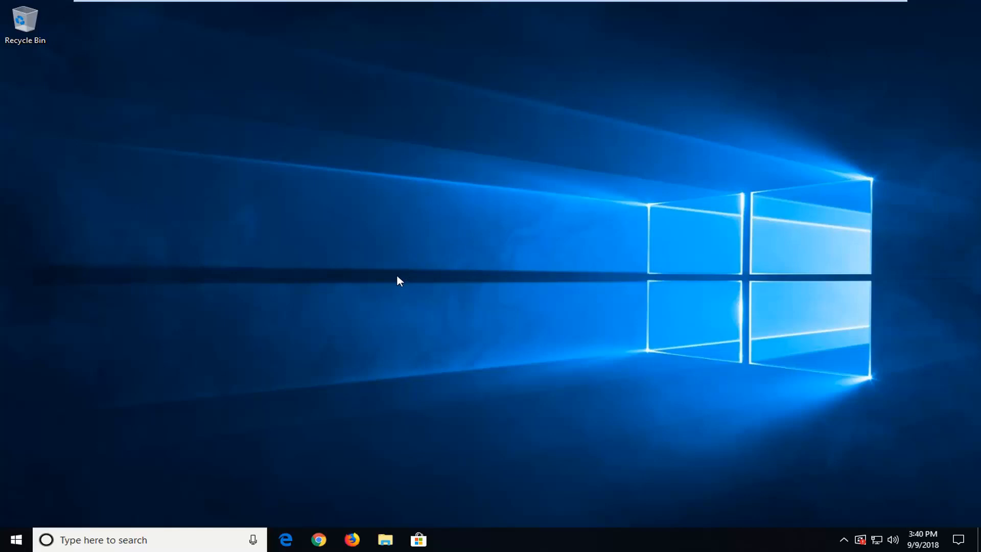
mouse_move(394, 285)
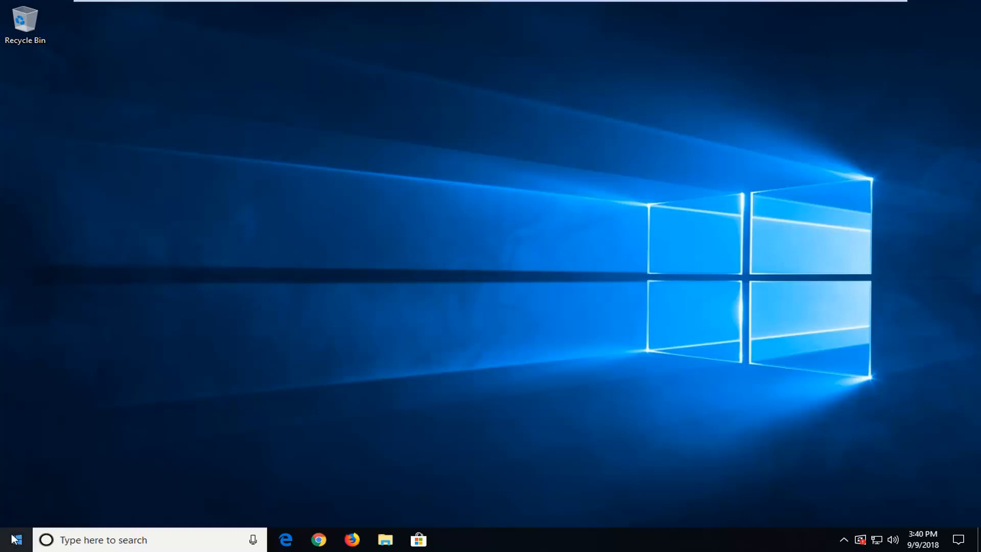
Step: Search the Start menu for "run" and launch the Run desktop app
left_click(16, 539)
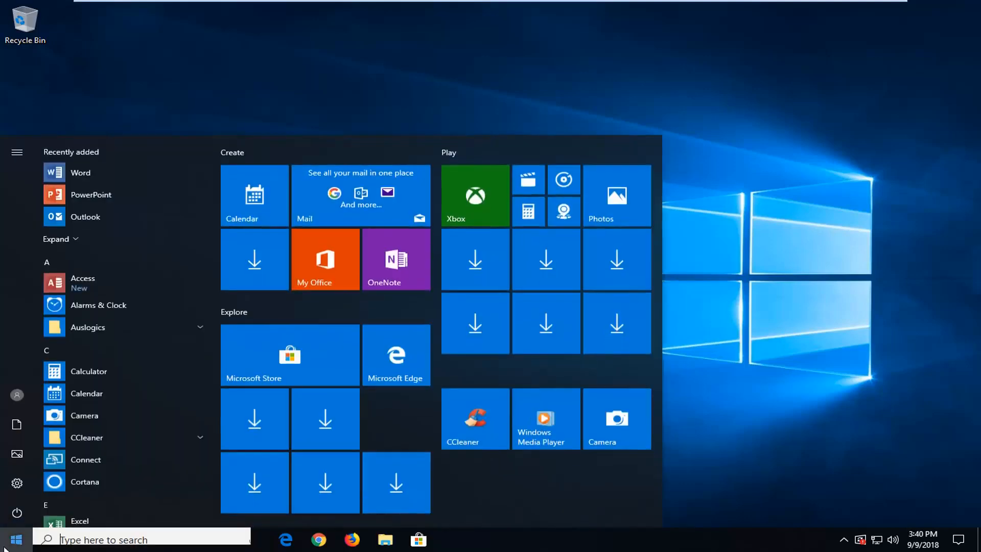
type("r")
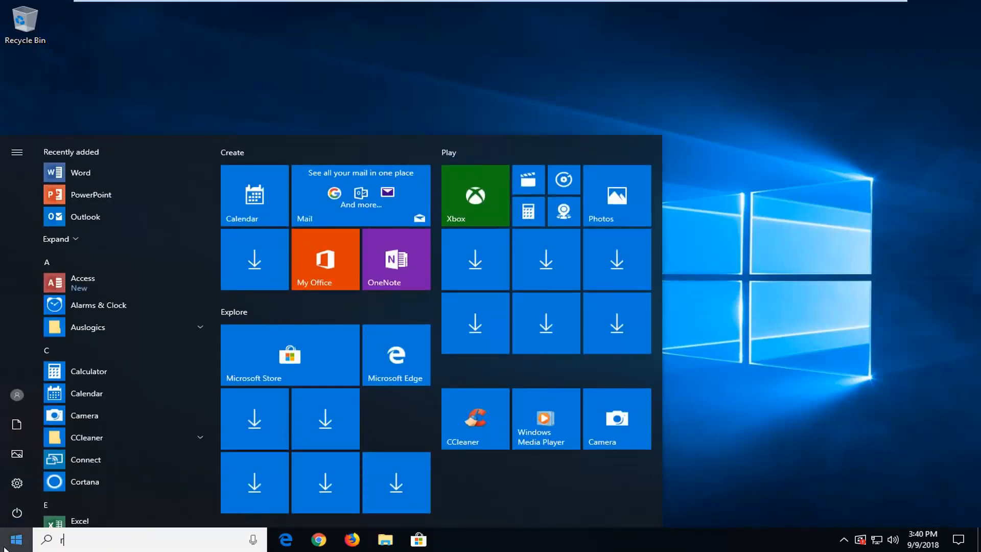
type("un")
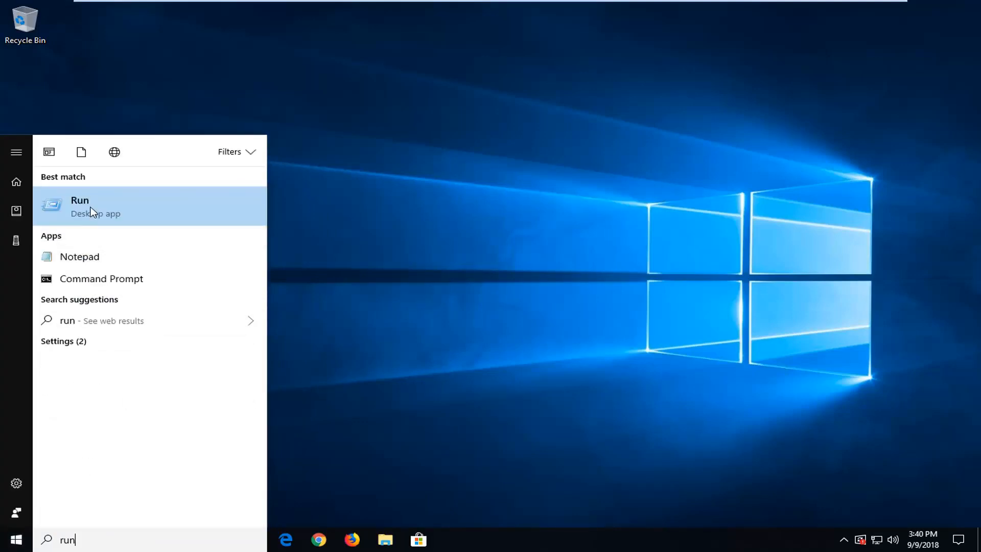
left_click(80, 205)
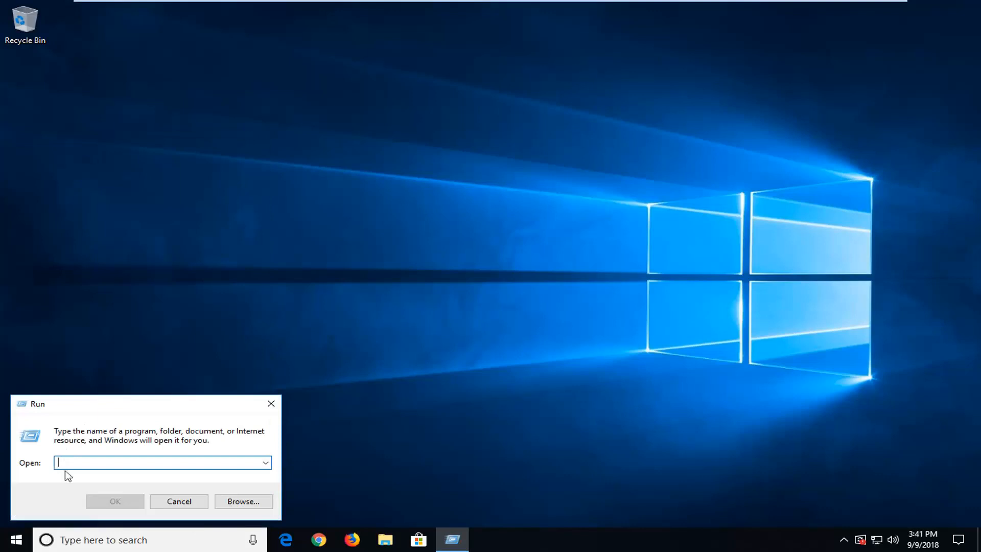
Step: Run "netplwiz" from the Run box to open User Accounts
type("net")
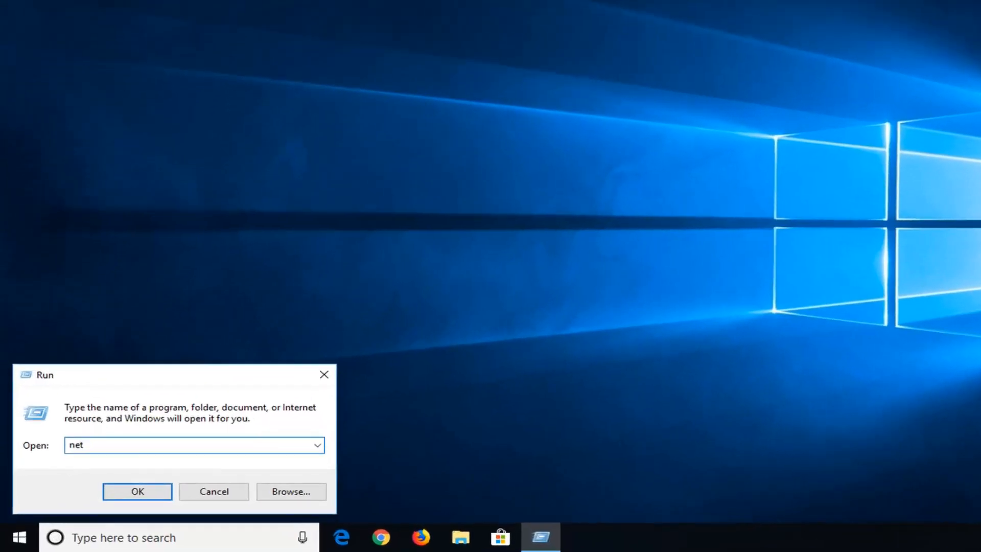
type("plw")
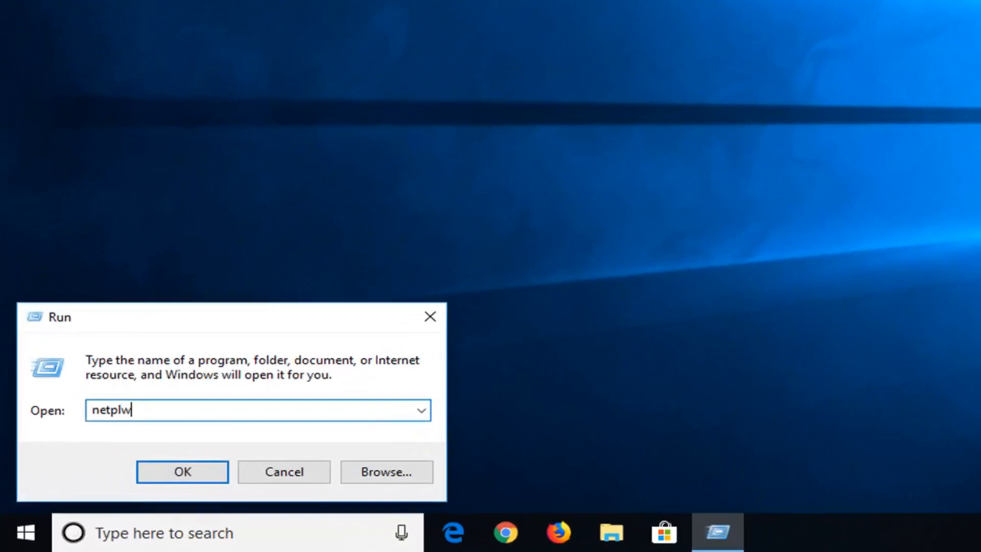
type("iz")
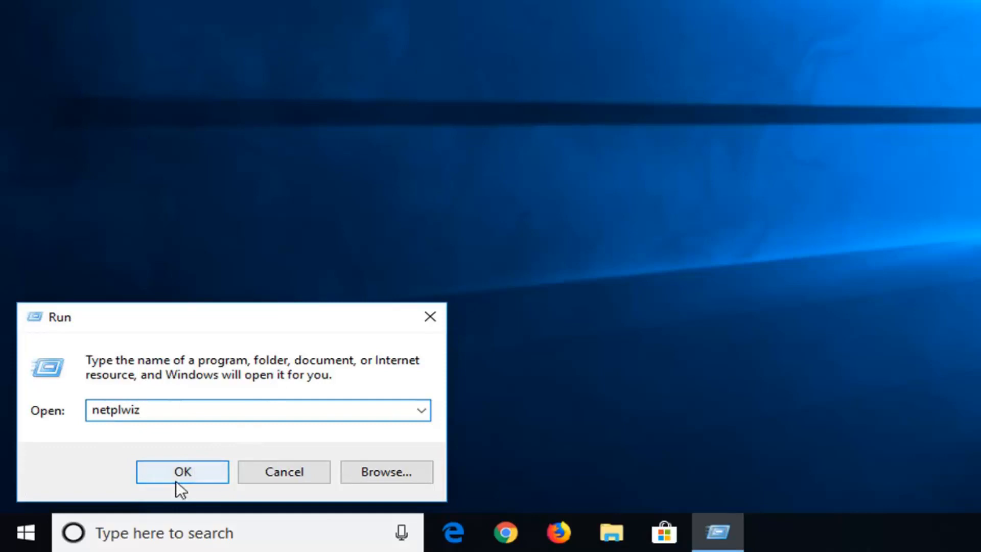
left_click(182, 472)
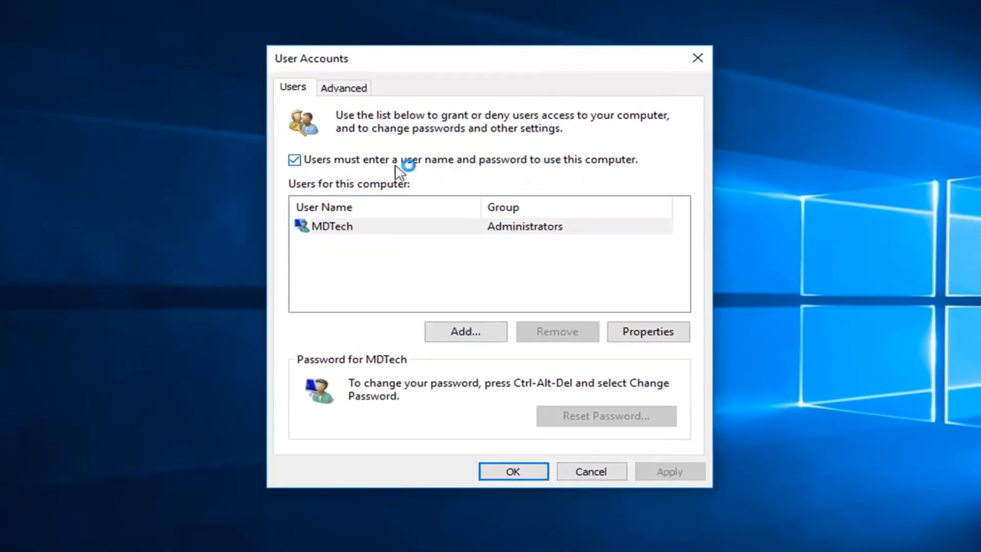
Step: Uncheck "Users must enter a user name and password to use this computer" and confirm with OK
left_click(295, 160)
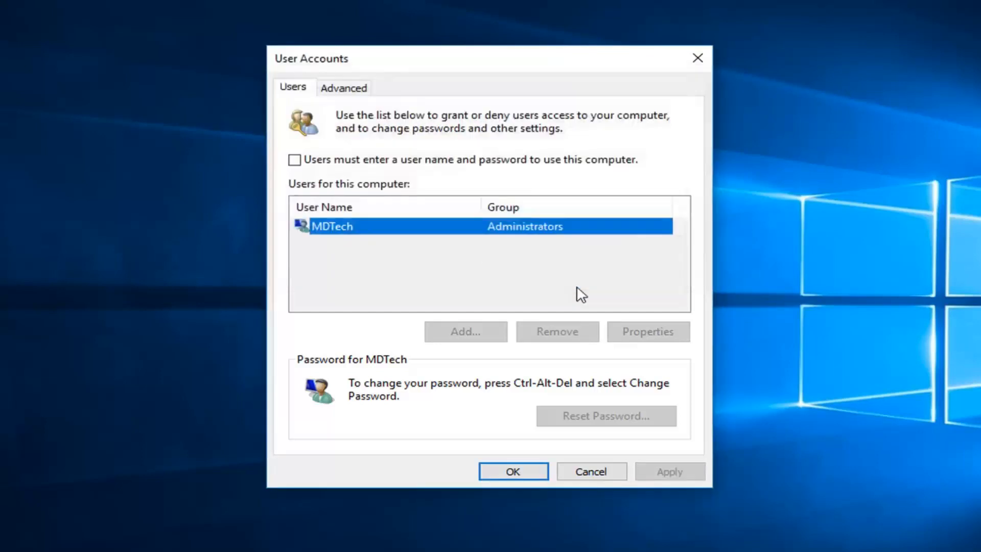
left_click(512, 472)
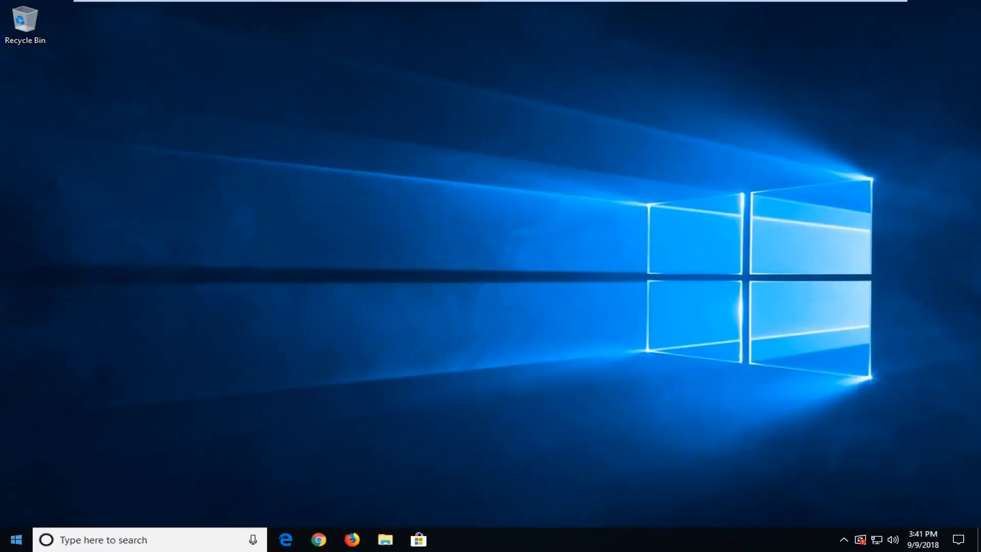
Step: Search the Start menu for "run" to reopen the Run box holding netplwiz
left_click(15, 539)
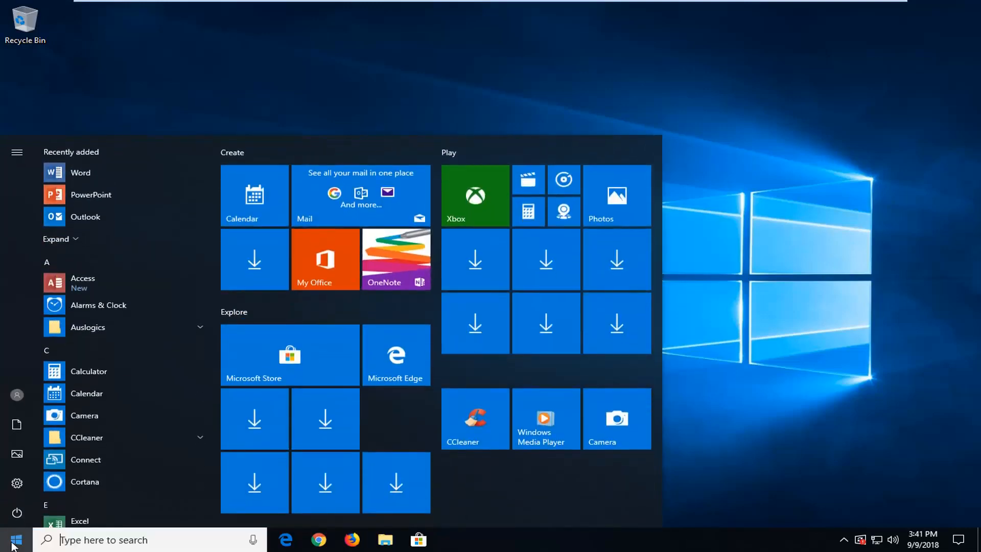
type("run")
type("netplwiz")
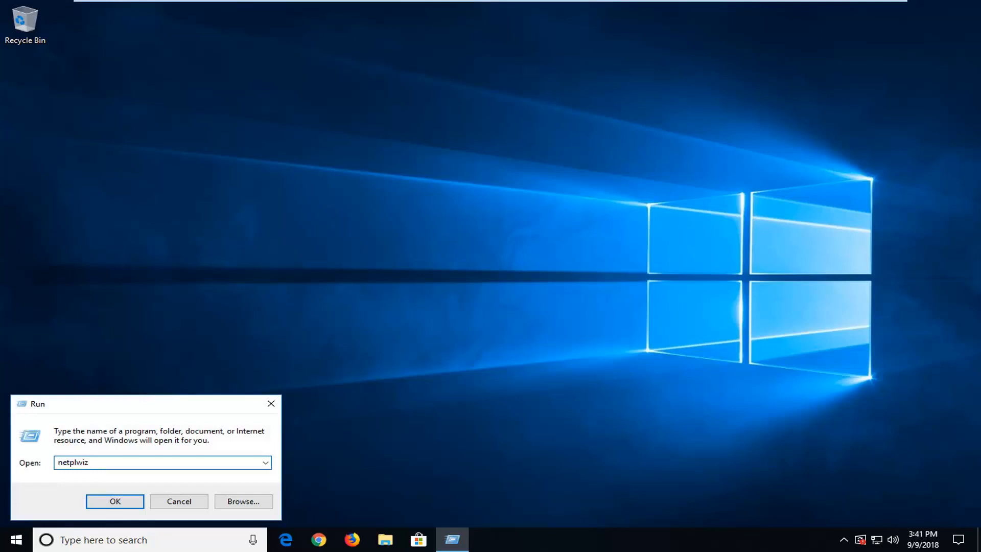
Step: Launch netplwiz, re-check "Users must enter a user name and password", and apply it
left_click(114, 501)
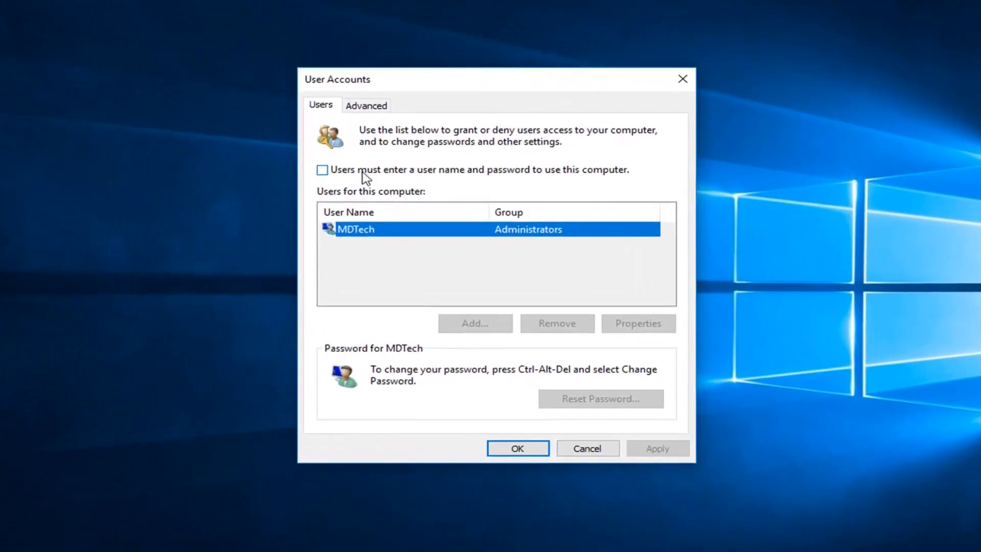
left_click(323, 170)
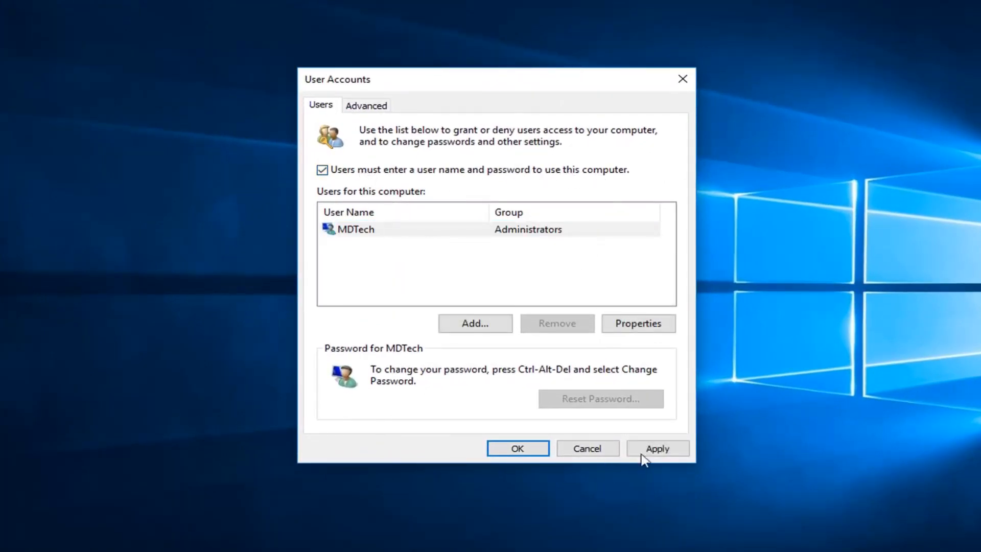
left_click(517, 448)
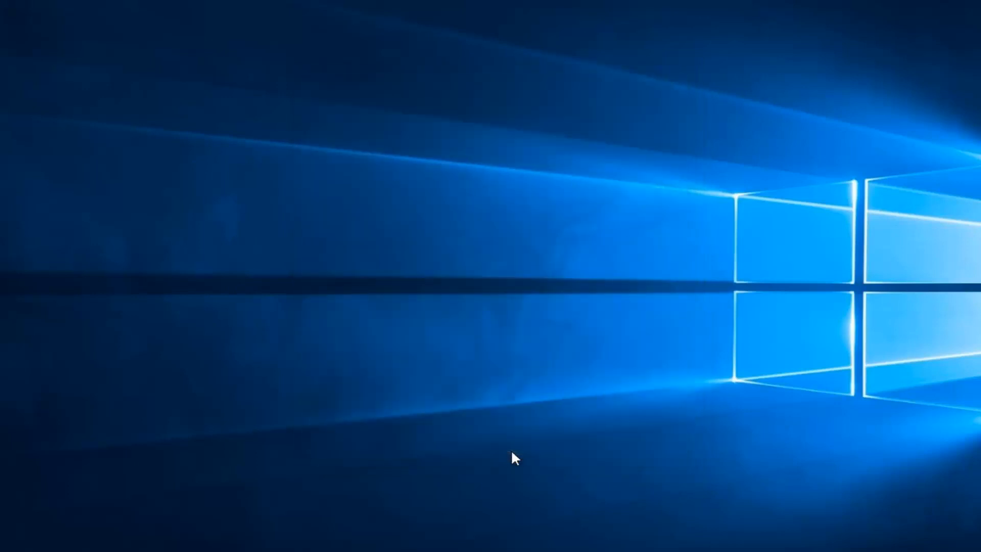